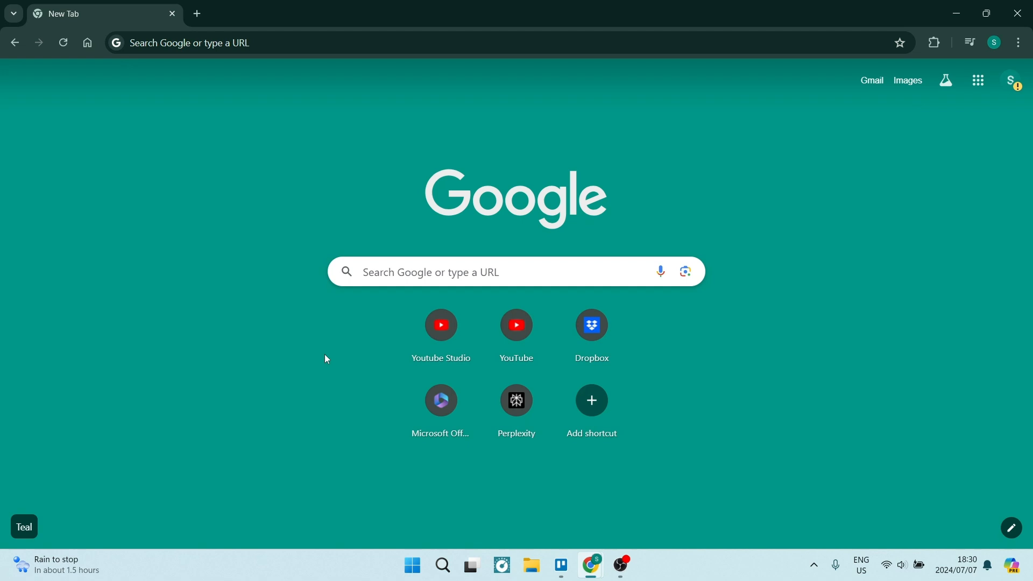
mouse_move(272, 326)
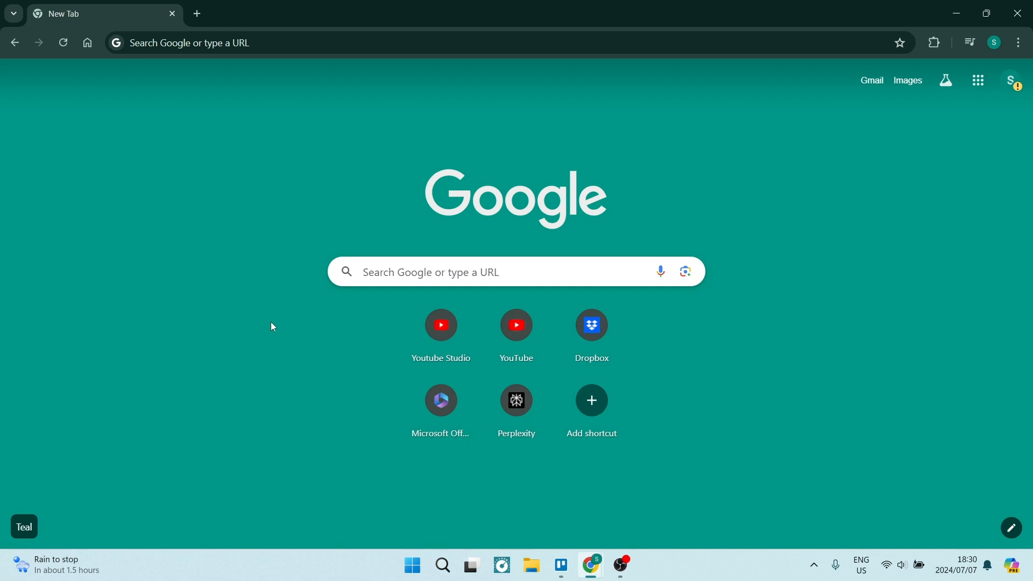
mouse_move(771, 218)
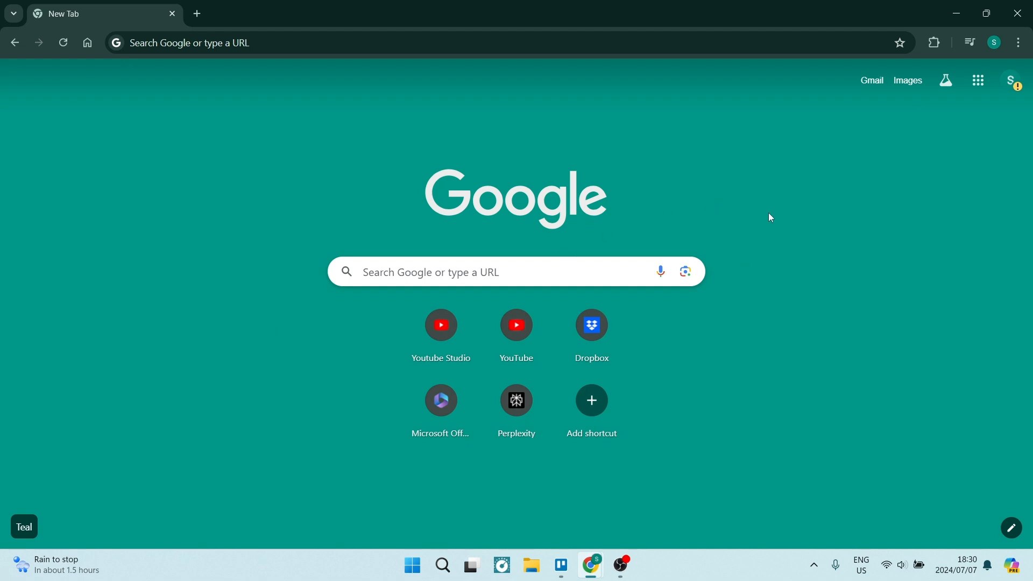
mouse_move(887, 140)
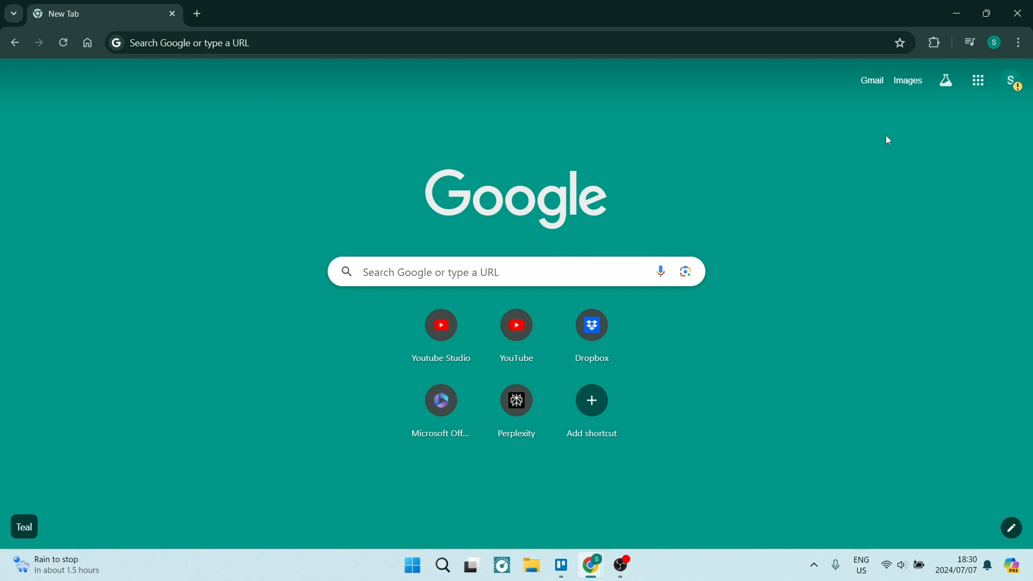
mouse_move(910, 151)
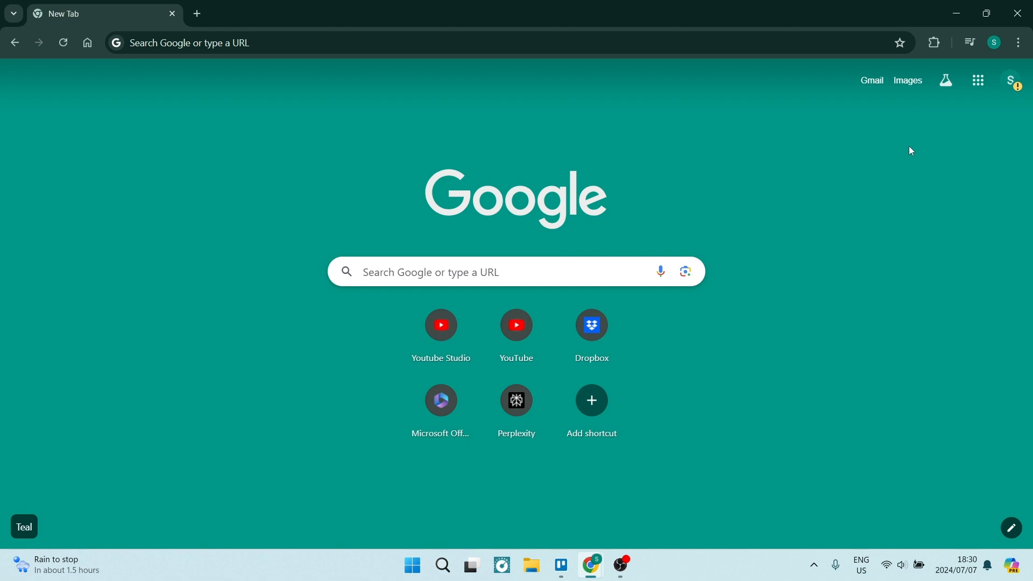
Step: Reach Chrome's Privacy and security settings from the main menu via Settings
click(1017, 42)
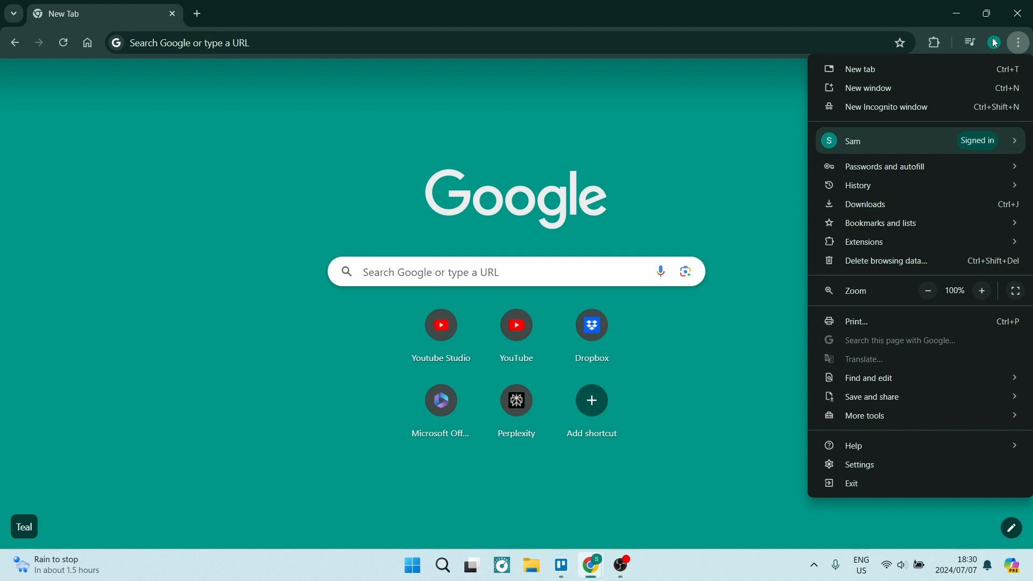
mouse_move(890, 468)
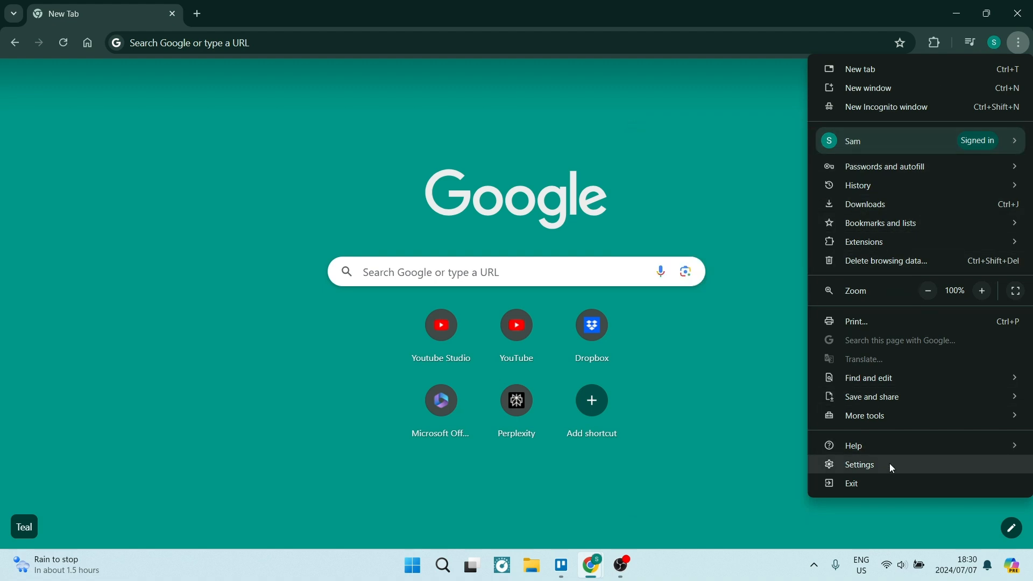
click(859, 465)
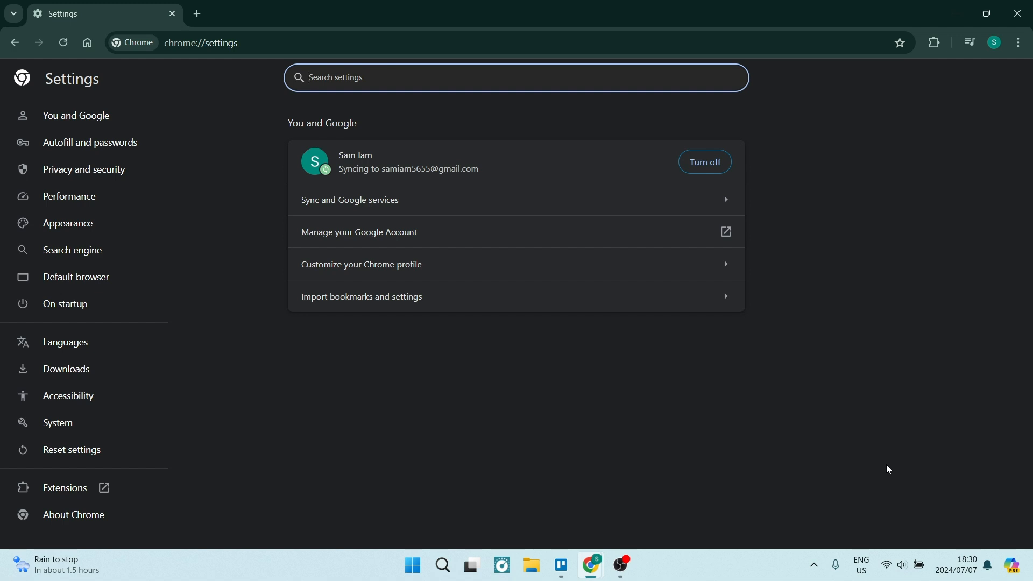
mouse_move(477, 232)
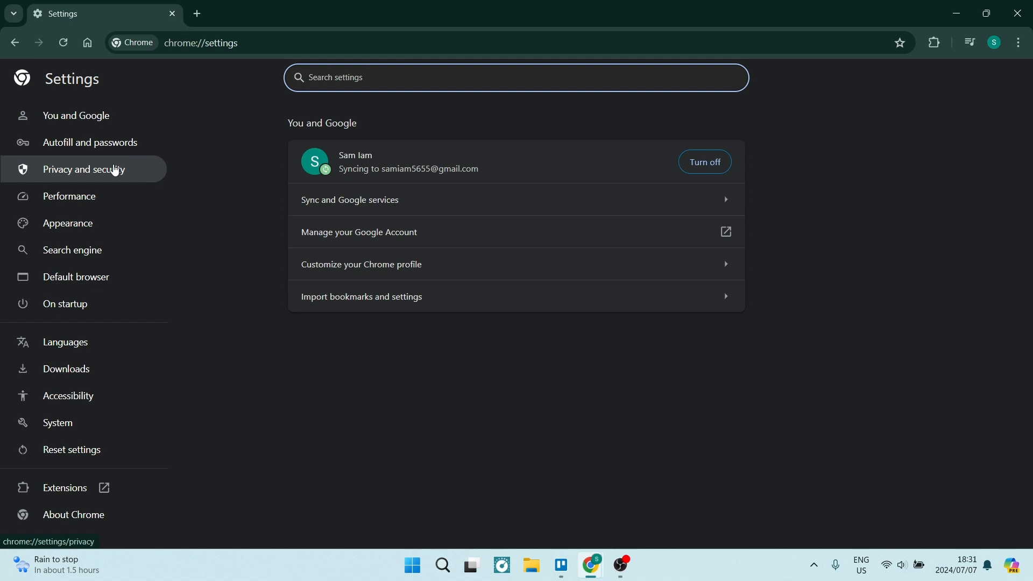
click(92, 169)
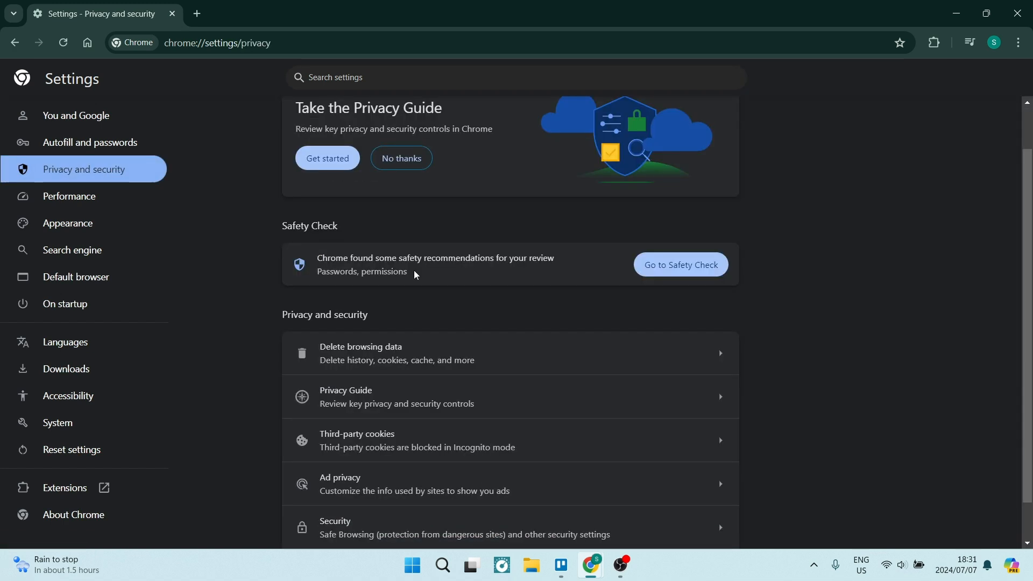
scroll(down, 3)
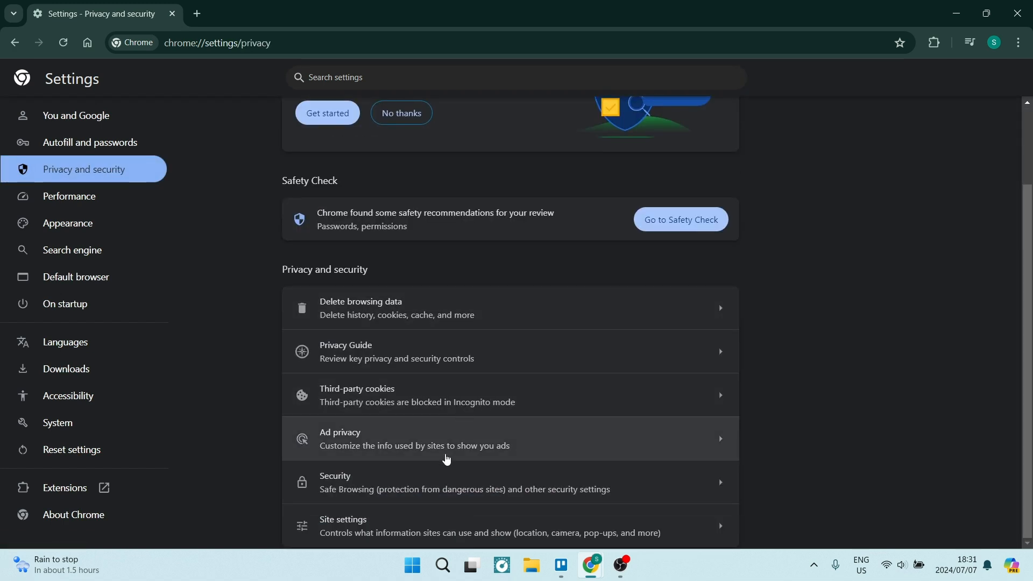
mouse_move(403, 520)
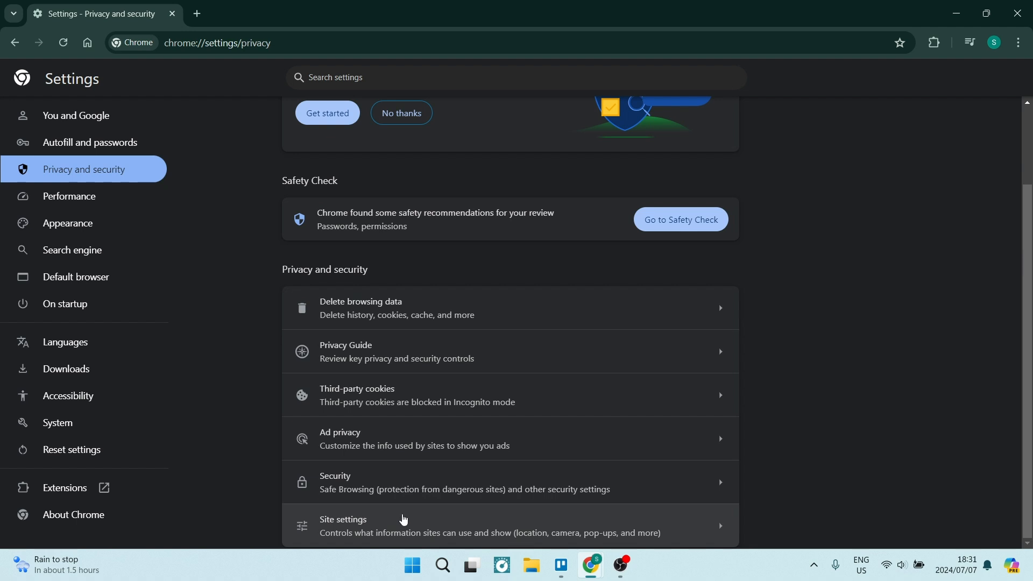
Step: Go into Site settings and expand the Additional content settings group
click(343, 519)
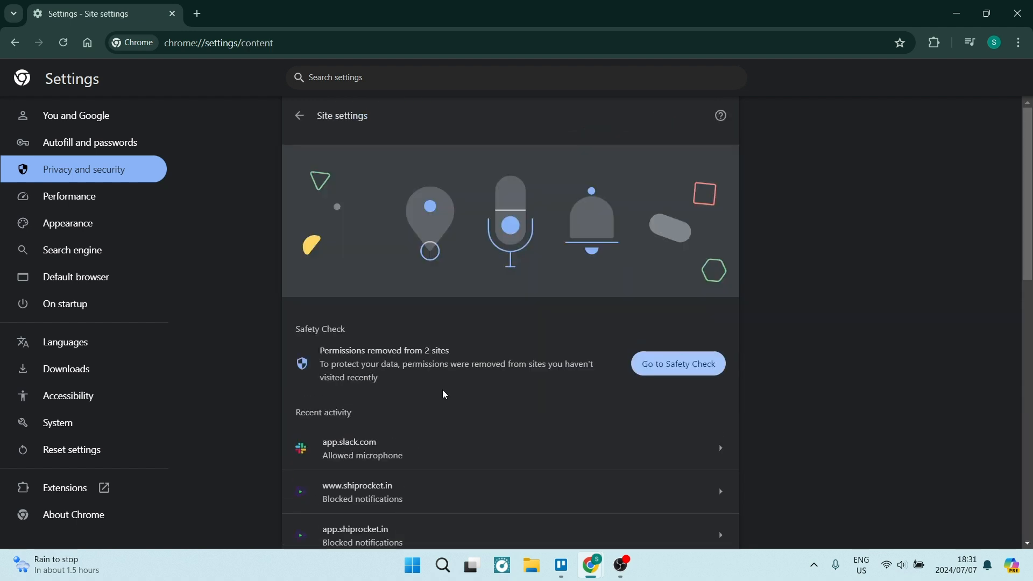
scroll(down, 3)
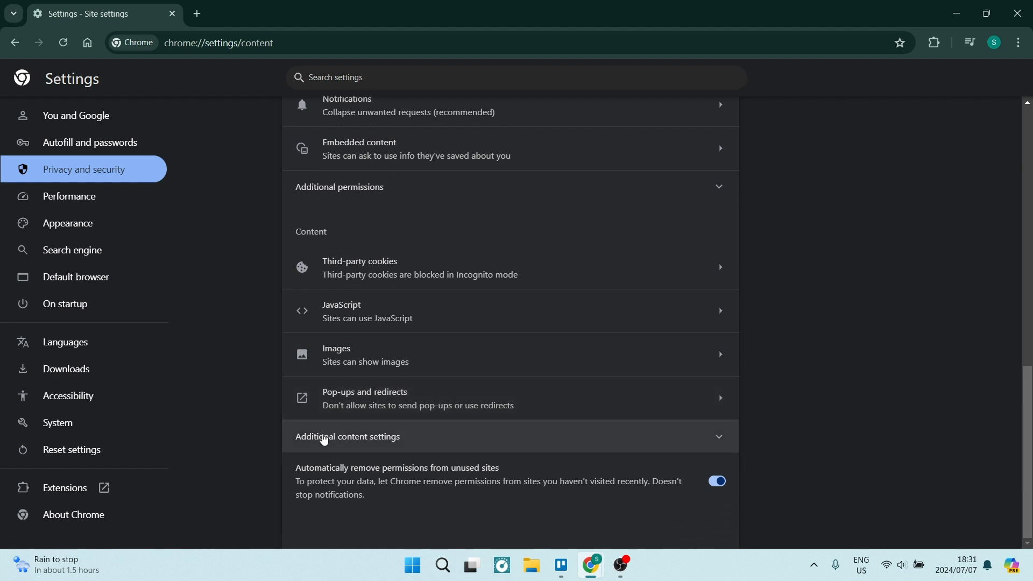
click(347, 442)
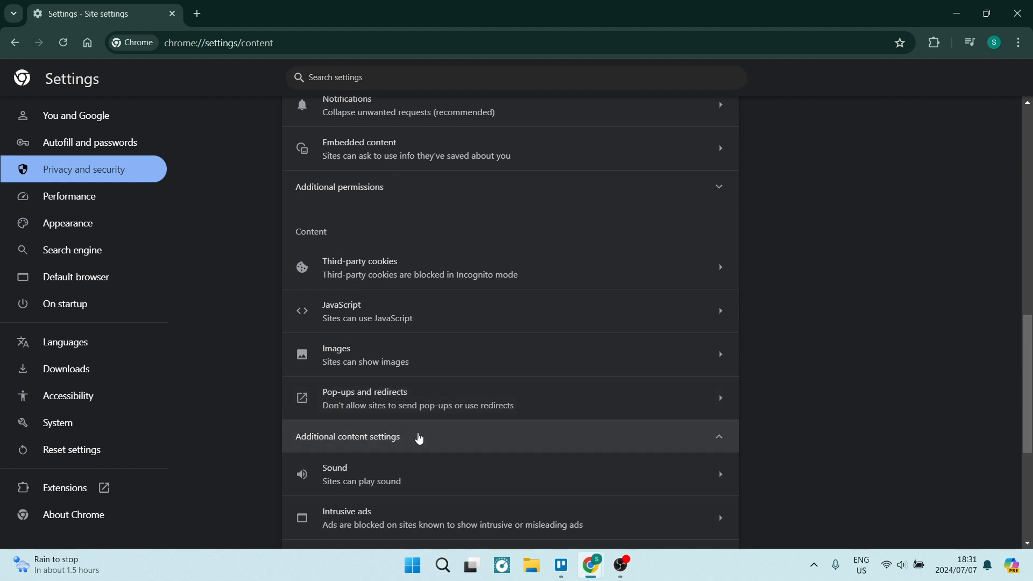
Step: Locate and enter the Protected content IDs settings page
scroll(down, 3)
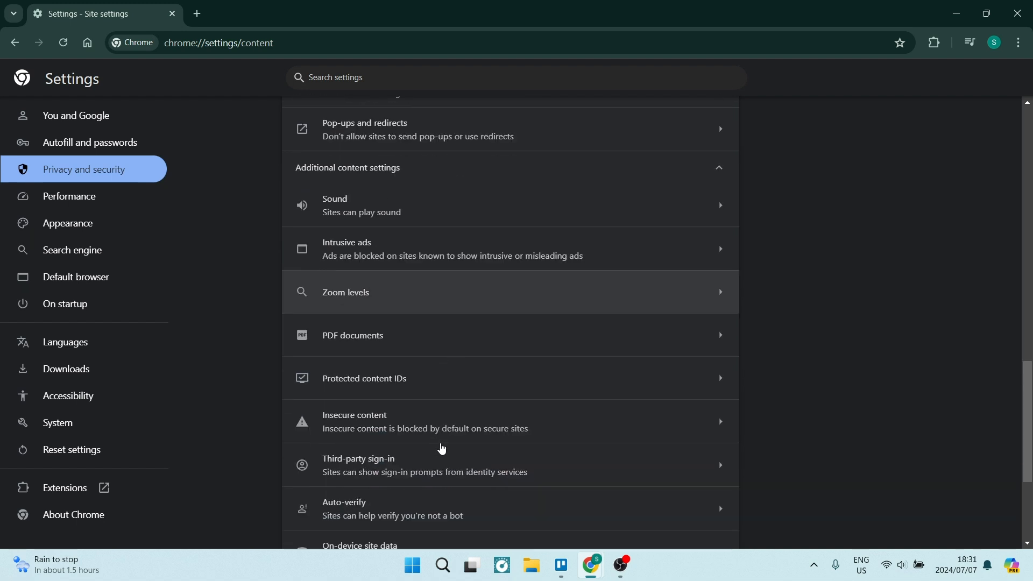
scroll(up, 3)
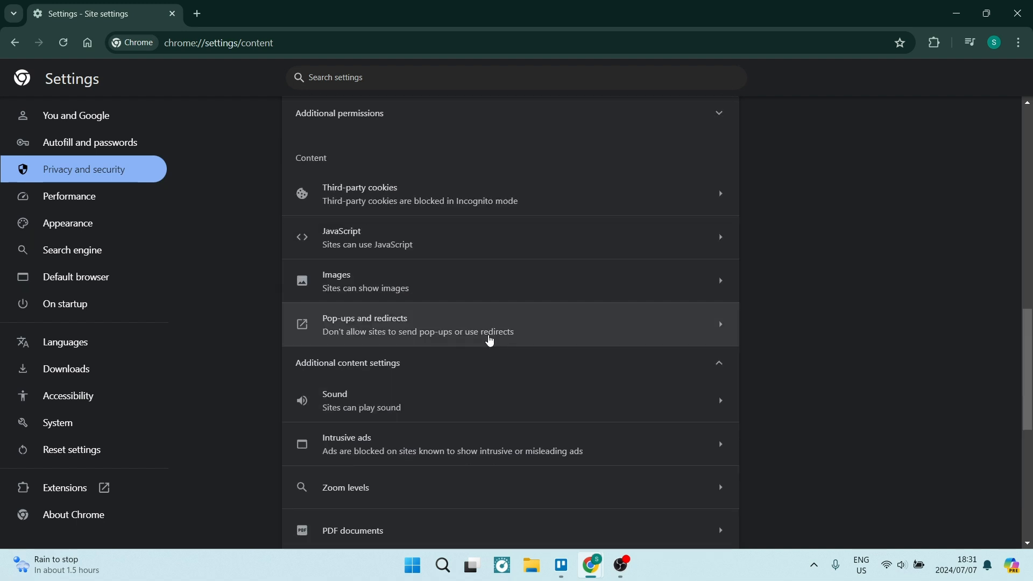
scroll(down, 3)
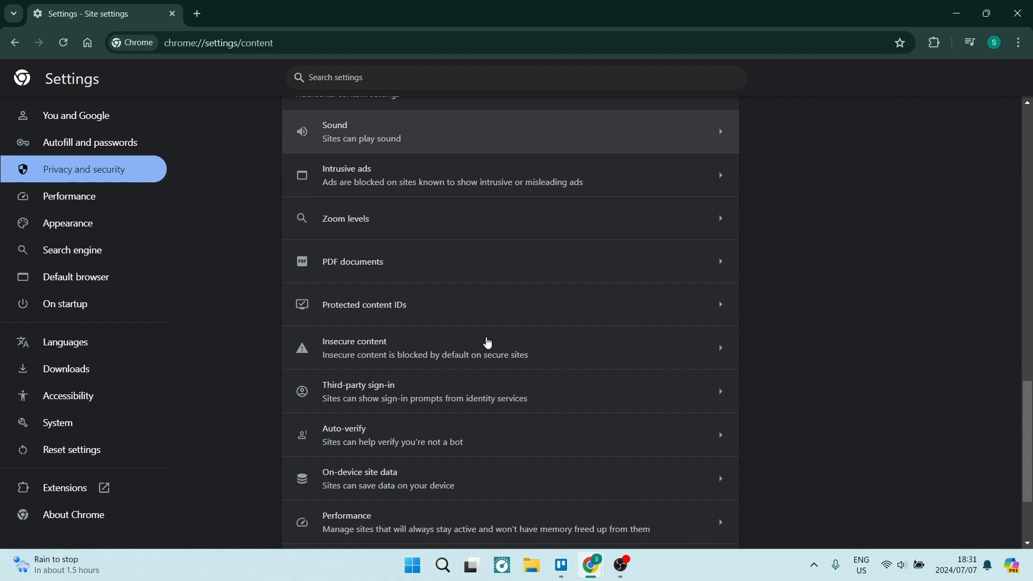
click(381, 304)
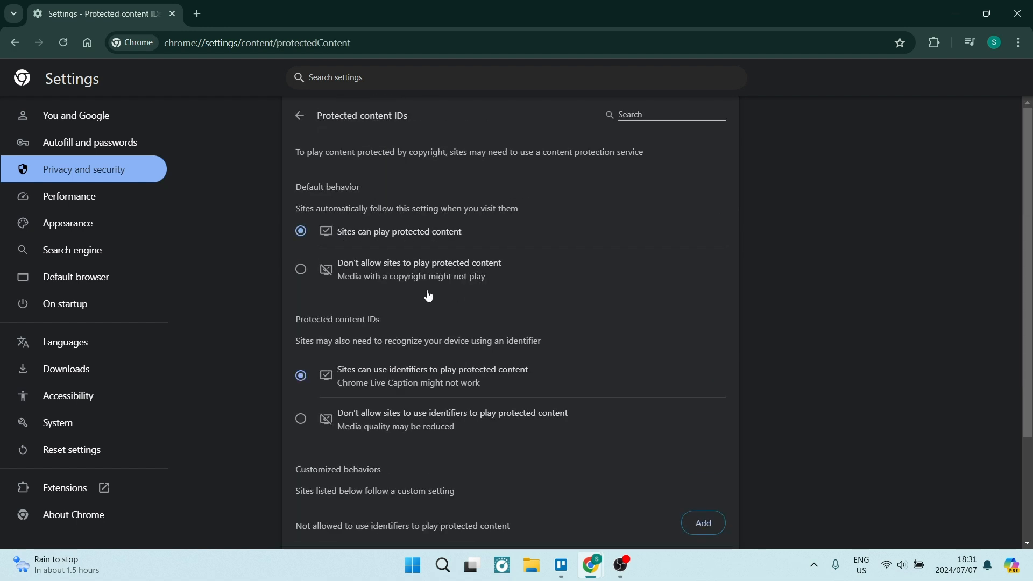
mouse_move(329, 202)
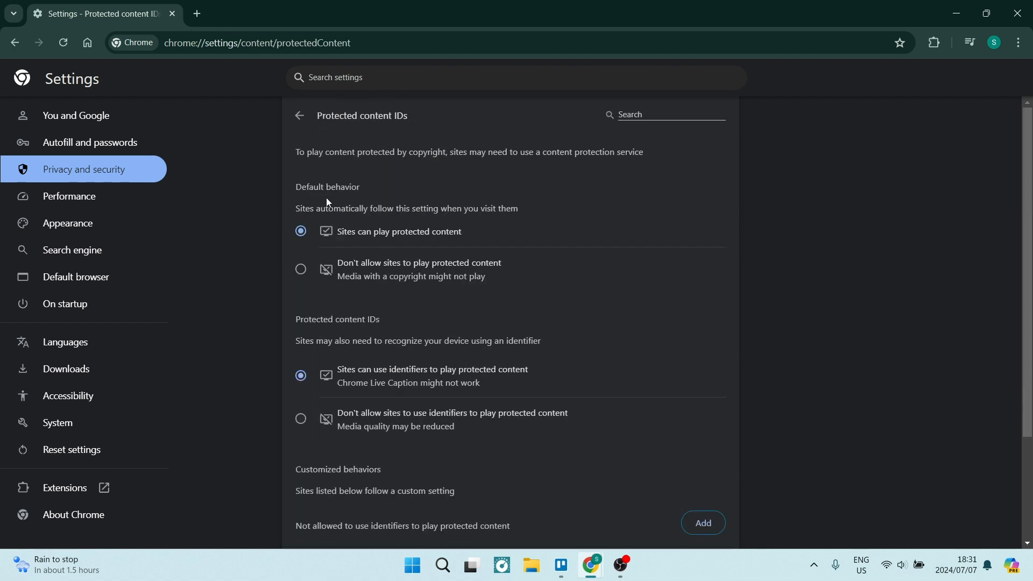
mouse_move(336, 246)
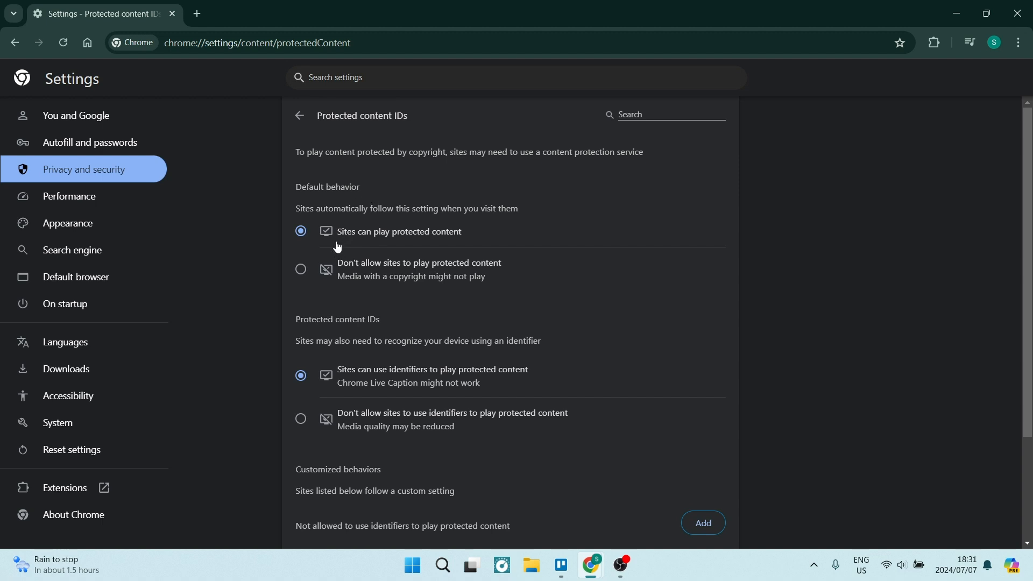
mouse_move(384, 224)
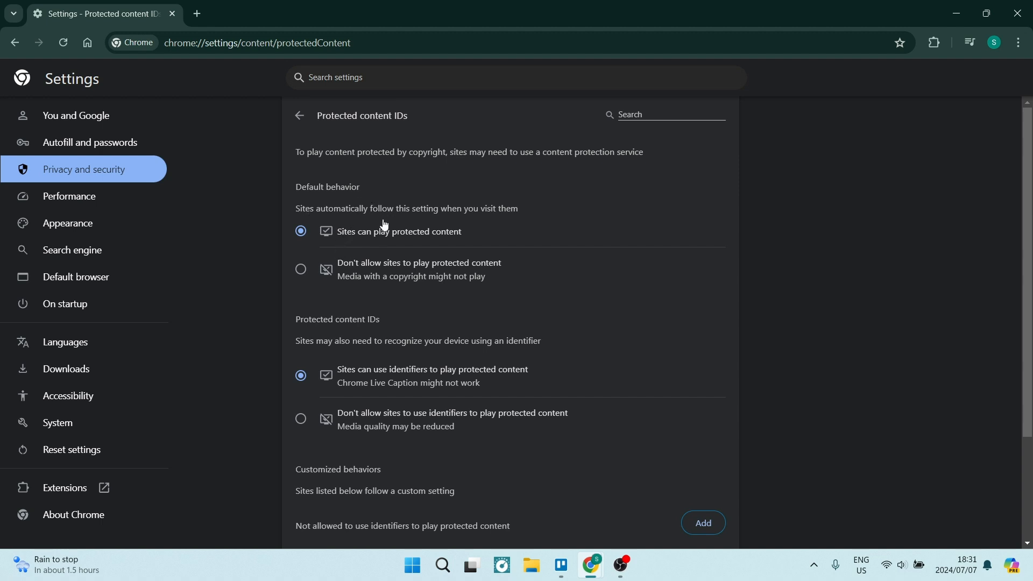
mouse_move(465, 225)
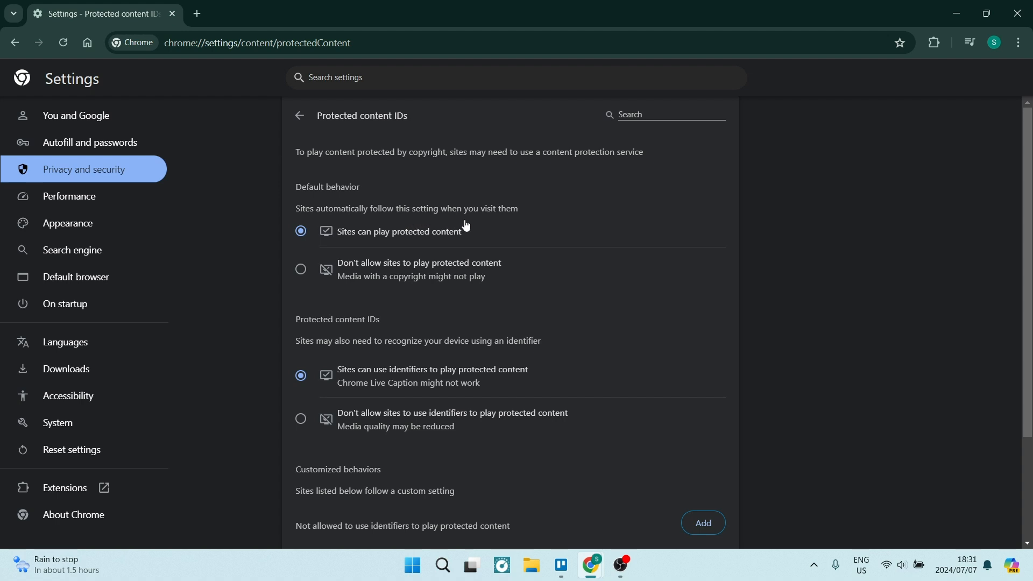
mouse_move(344, 241)
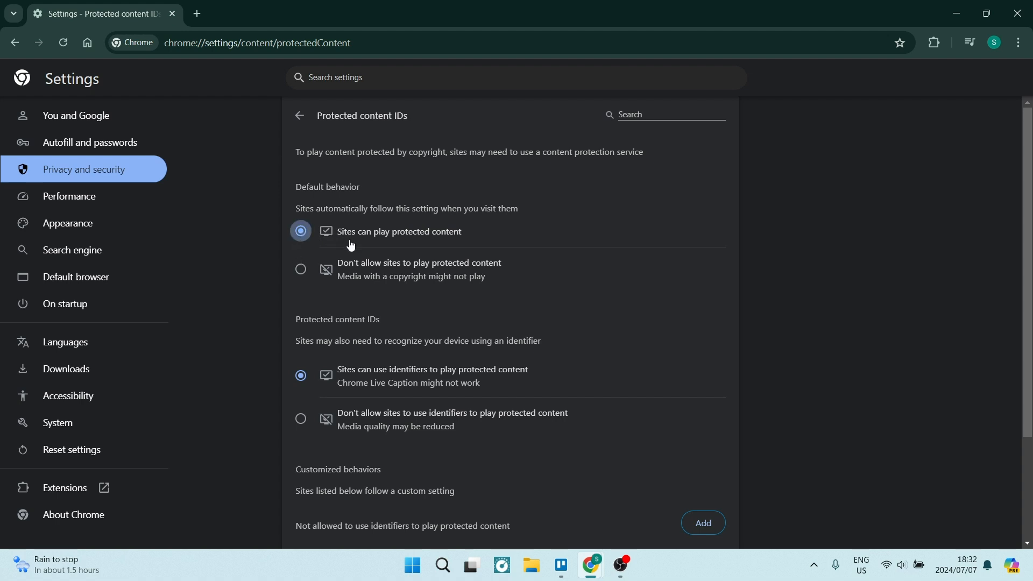
mouse_move(453, 235)
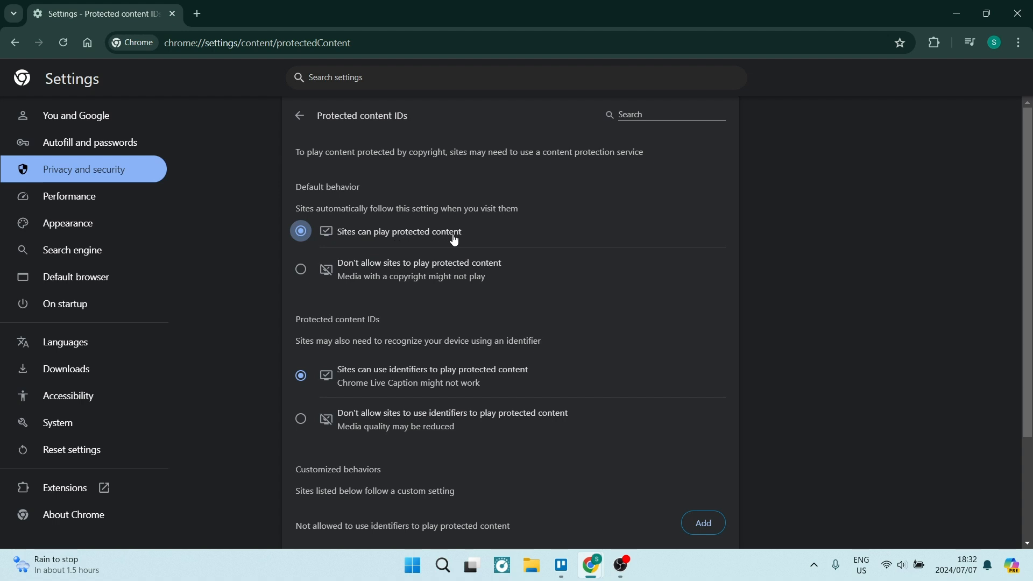
mouse_move(373, 235)
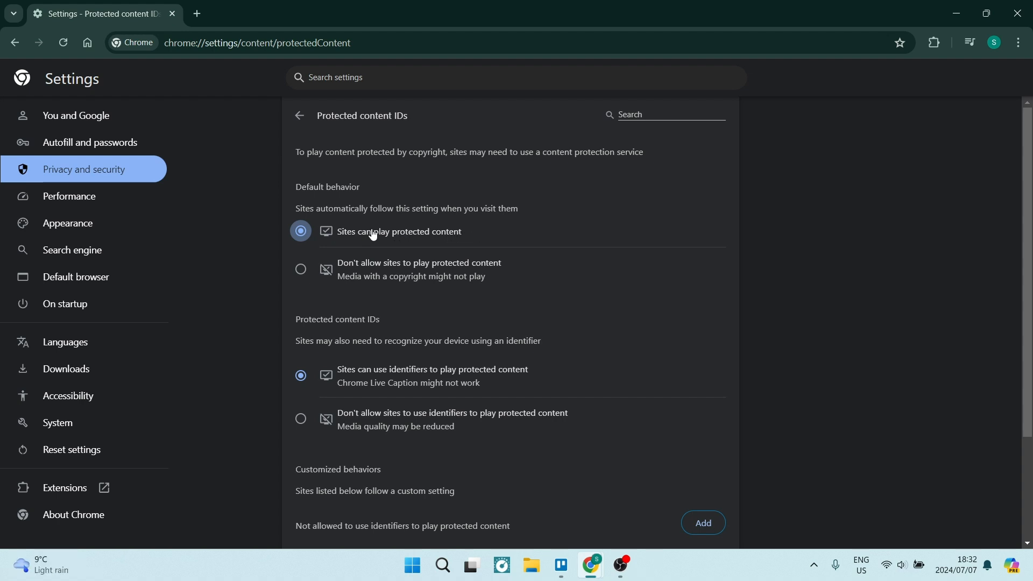
mouse_move(392, 219)
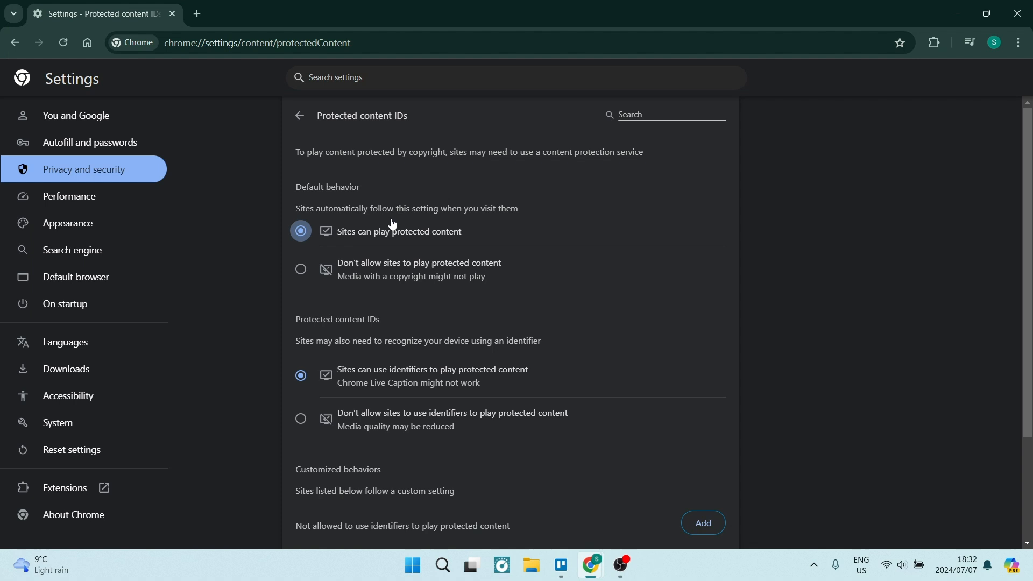
mouse_move(531, 233)
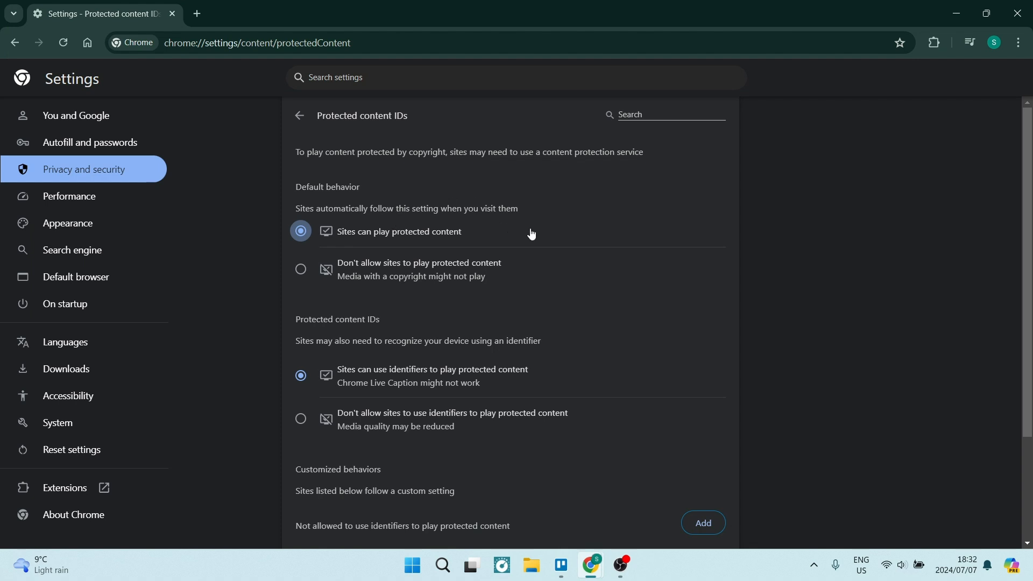
scroll(down, 3)
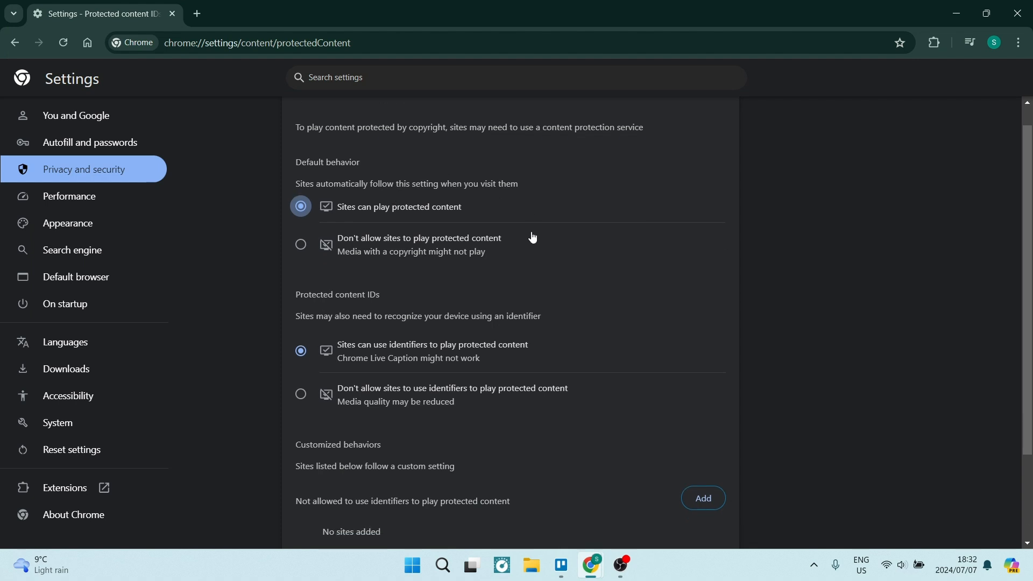
scroll(down, 3)
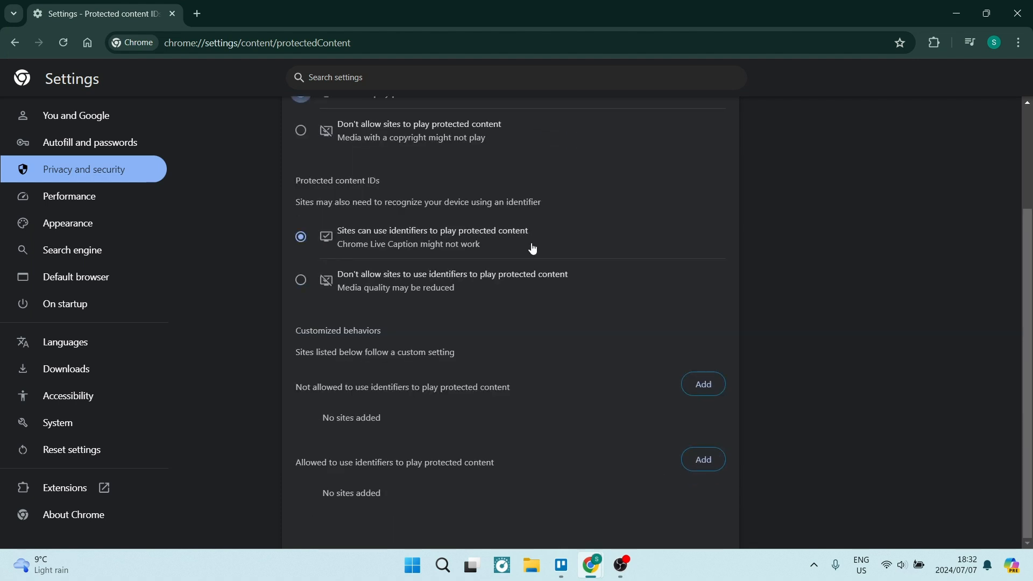